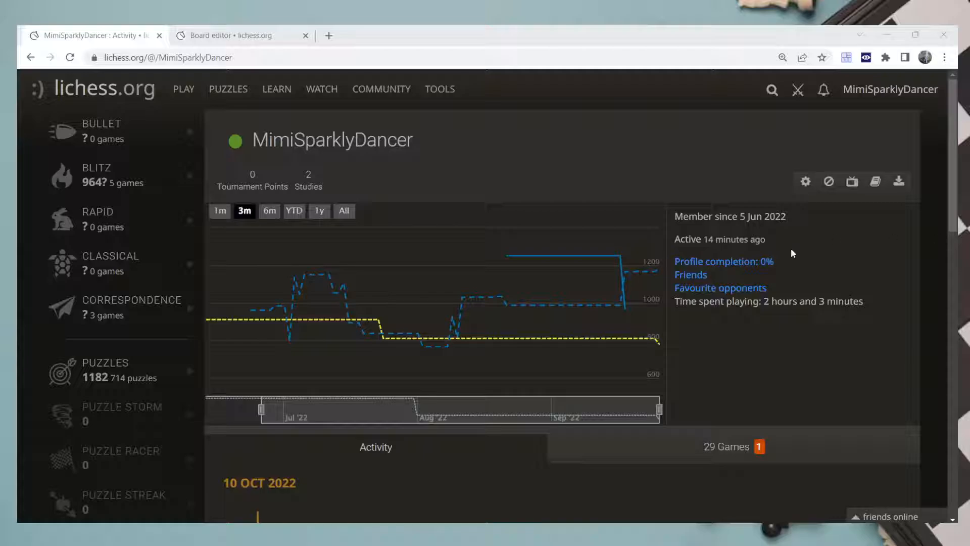
mouse_move(528, 96)
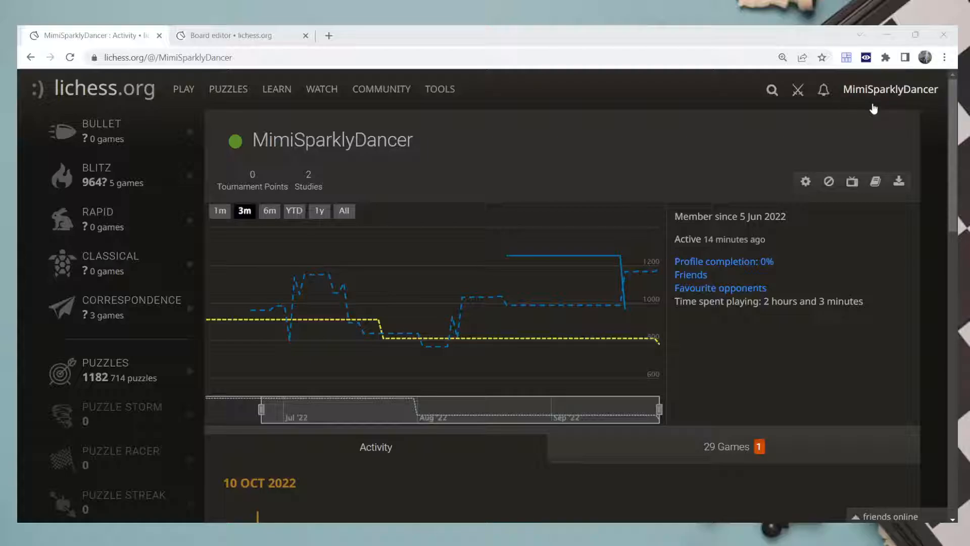
Reveal the Learn menu's list of sections from the profile page.
left_click(276, 89)
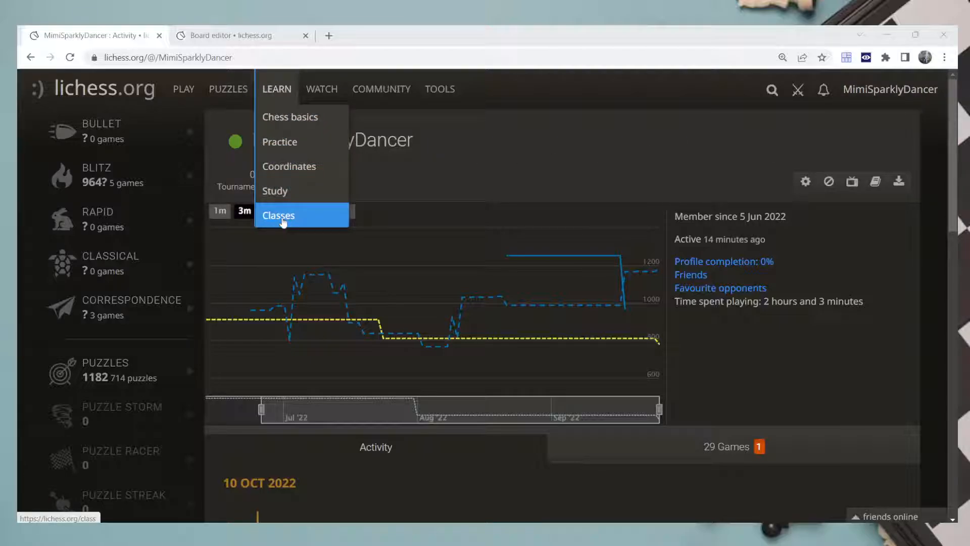
Reach the Ambitious Bishop Class NB19 page via Classes and bring its five-student table into view.
left_click(279, 214)
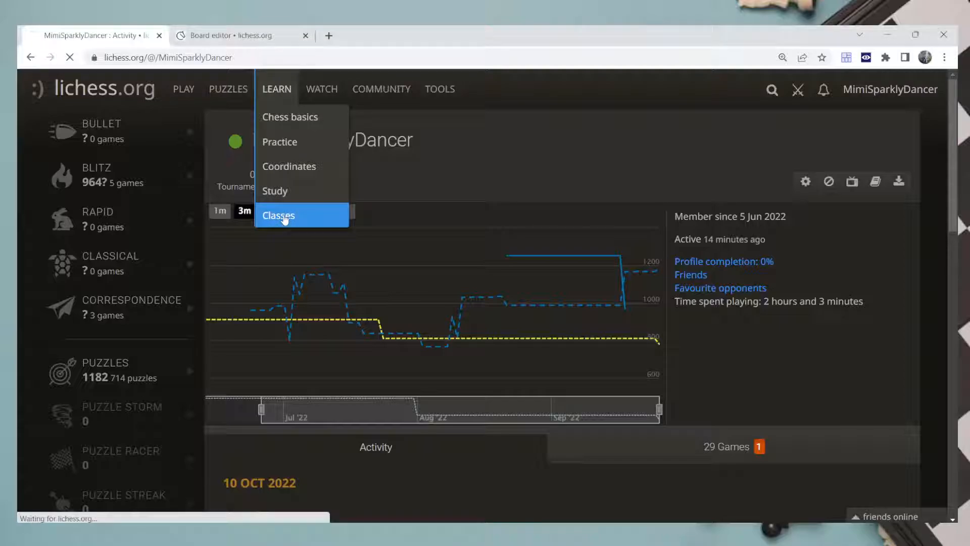
left_click(278, 215)
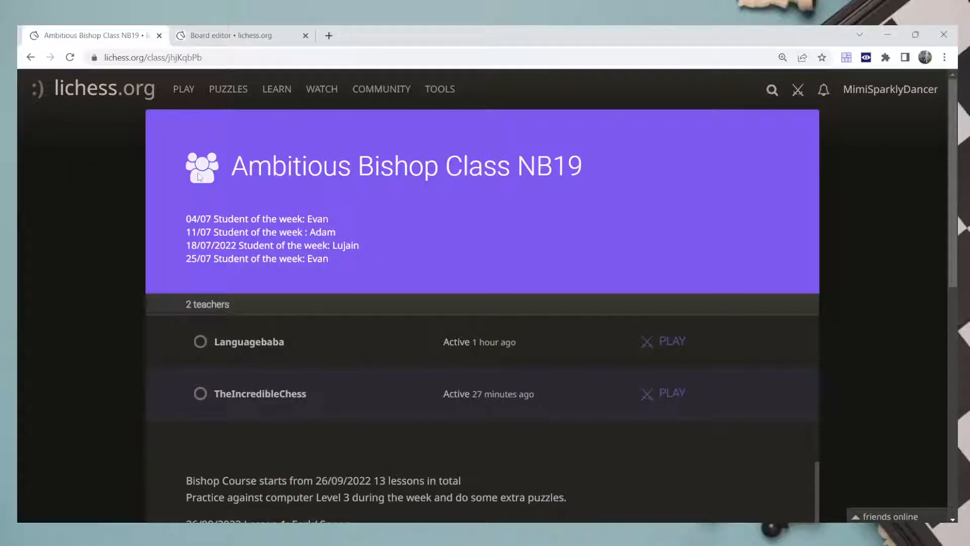
scroll("down", 3)
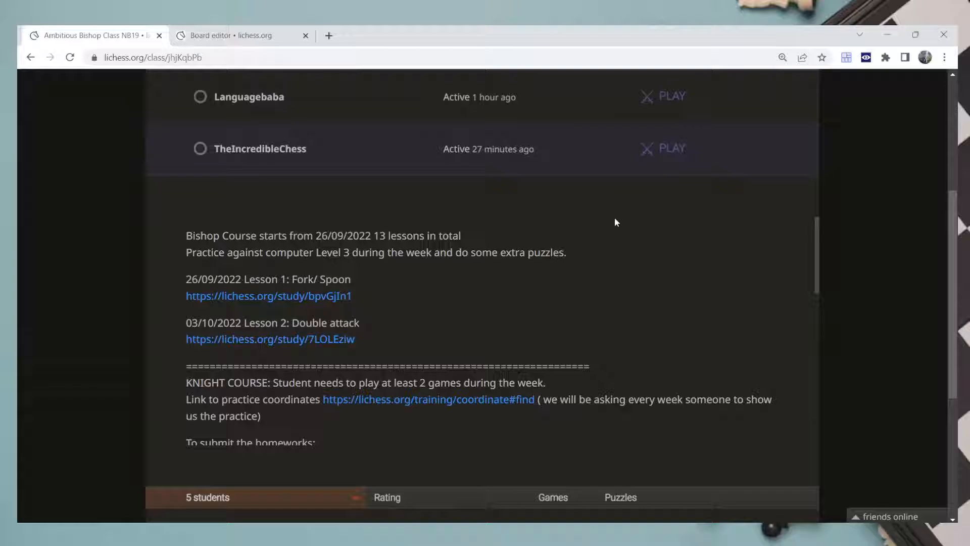
scroll("down", 3)
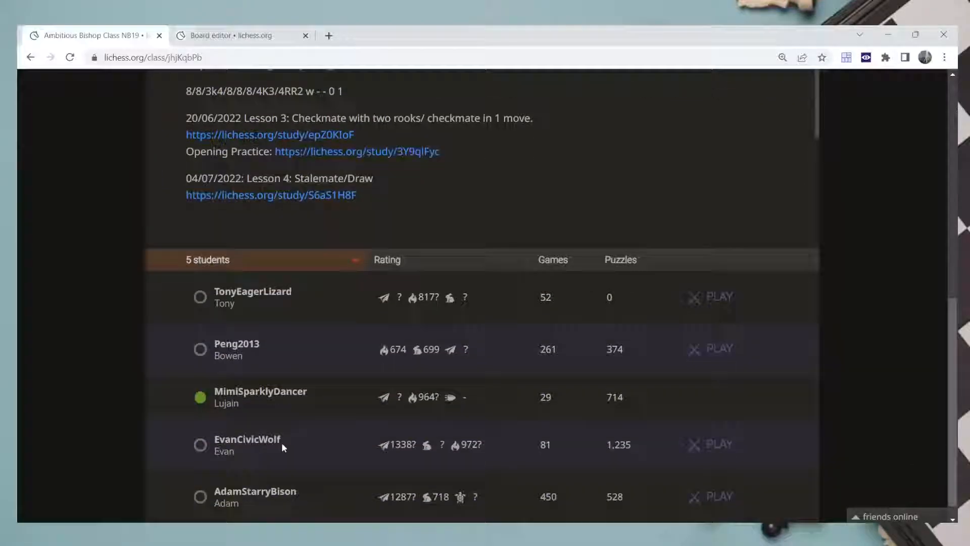
scroll("down", 3)
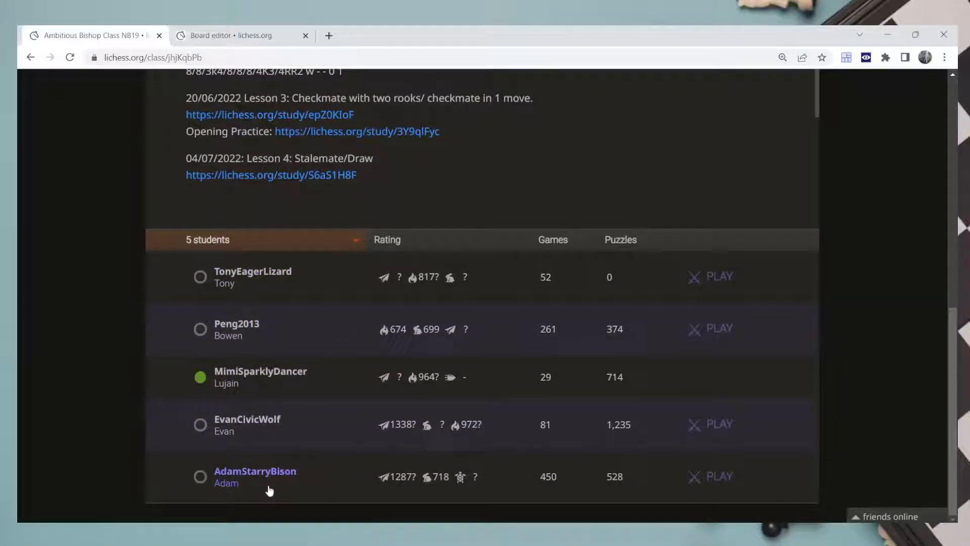
mouse_move(263, 443)
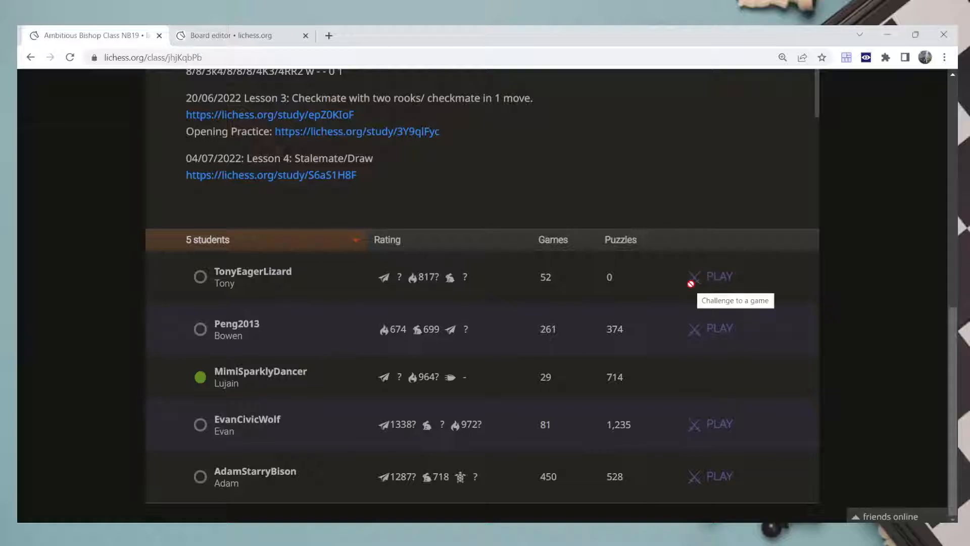
mouse_move(186, 288)
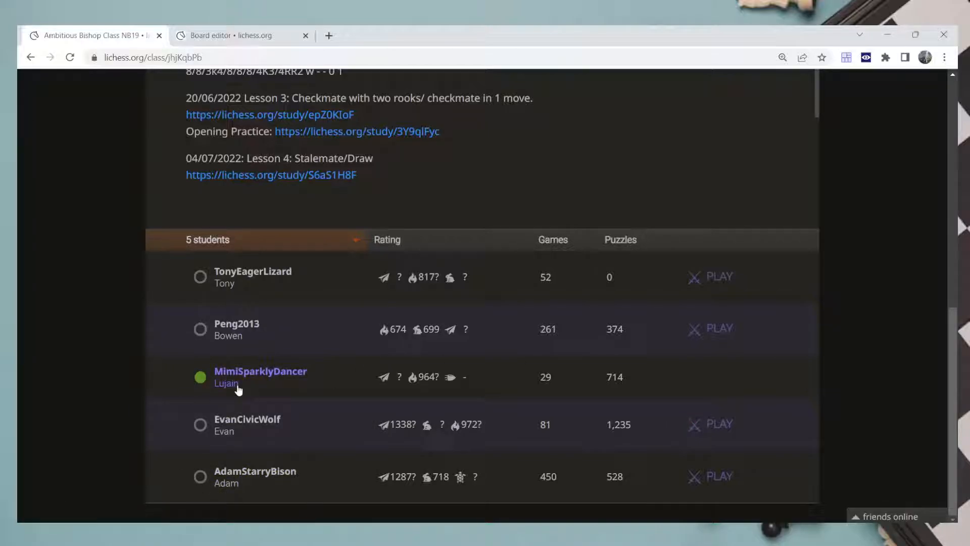
mouse_move(742, 312)
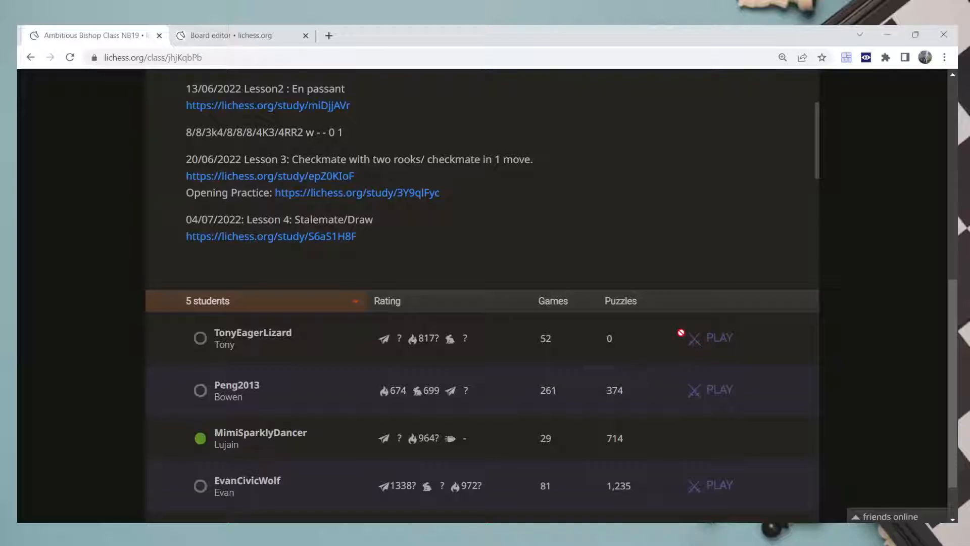
mouse_move(253, 337)
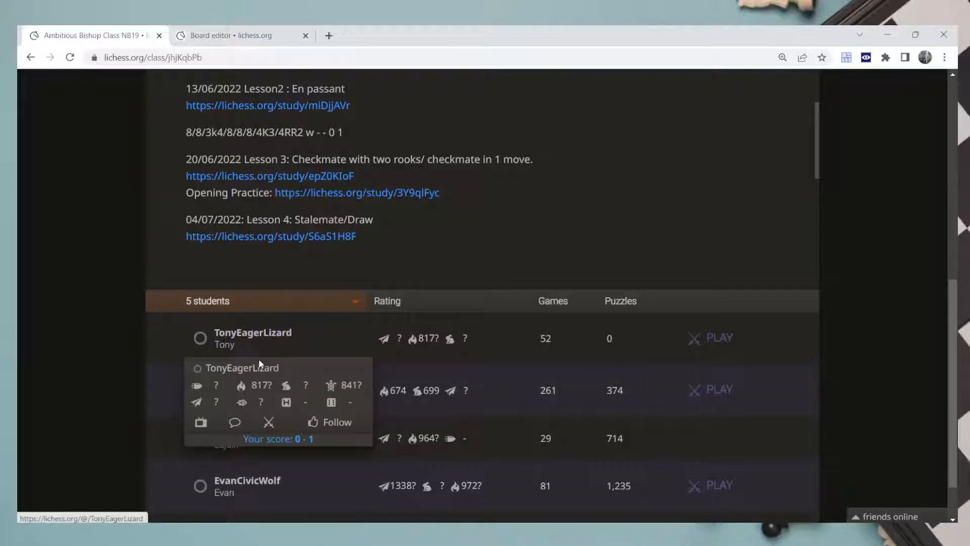
mouse_move(269, 422)
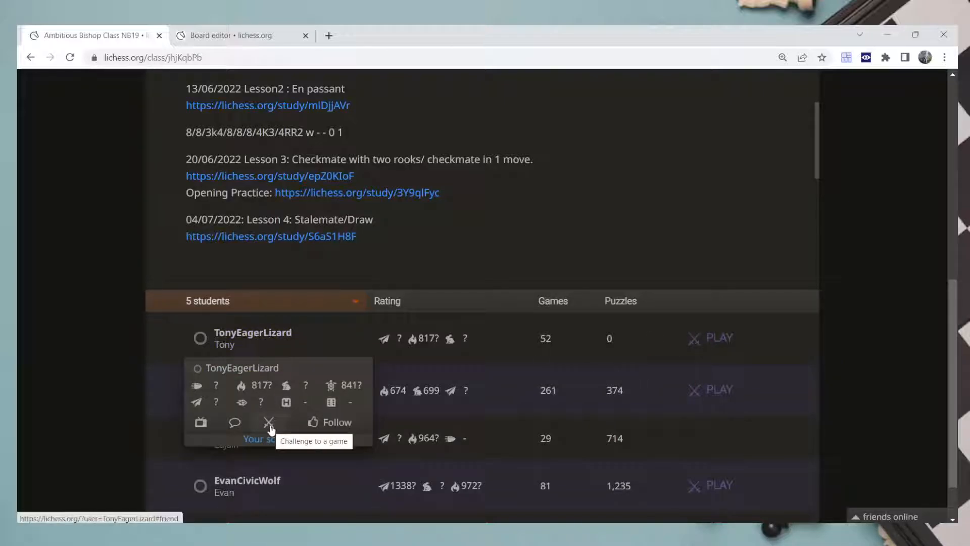
Challenge a student, cycle time control through Correspondence, Unlimited and back to Real time, then dismiss the dialog.
left_click(269, 424)
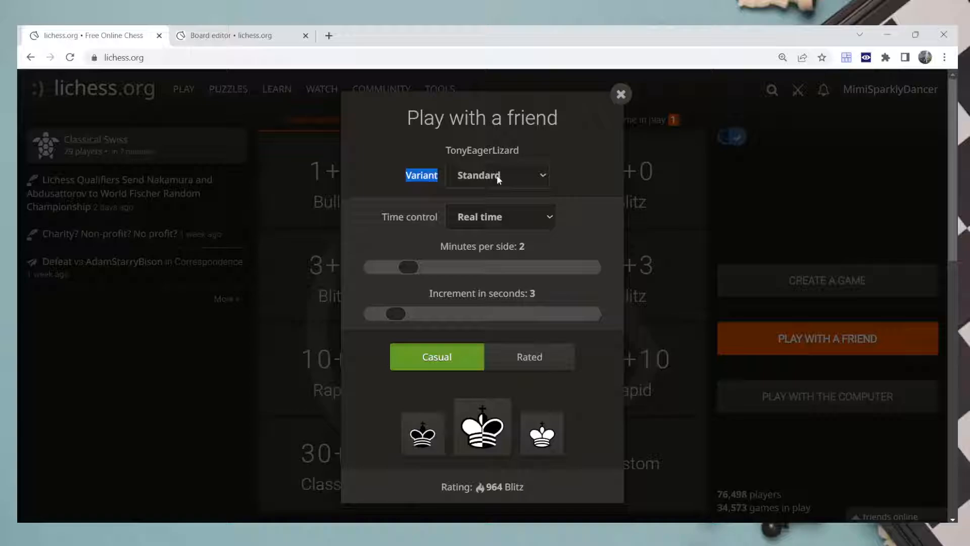
left_click(497, 175)
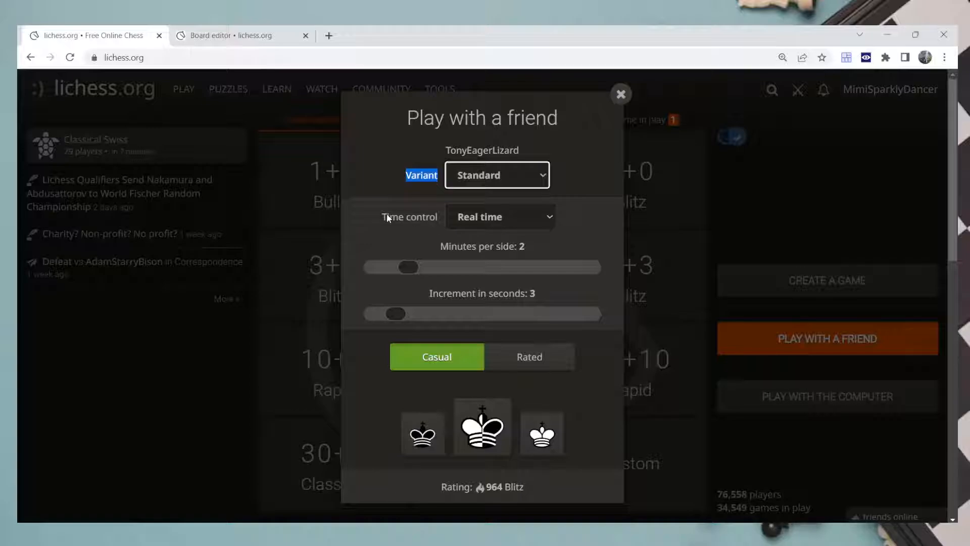
left_click(499, 216)
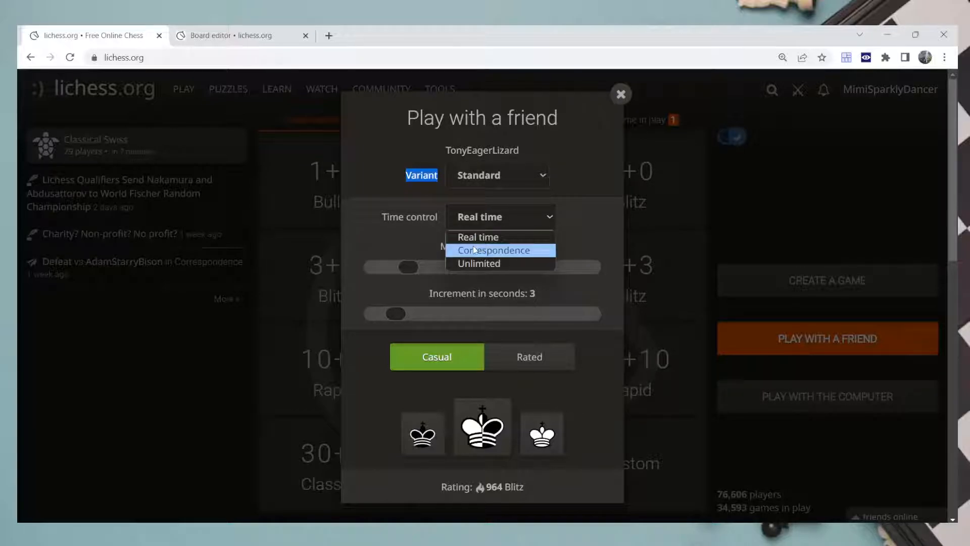
left_click(493, 249)
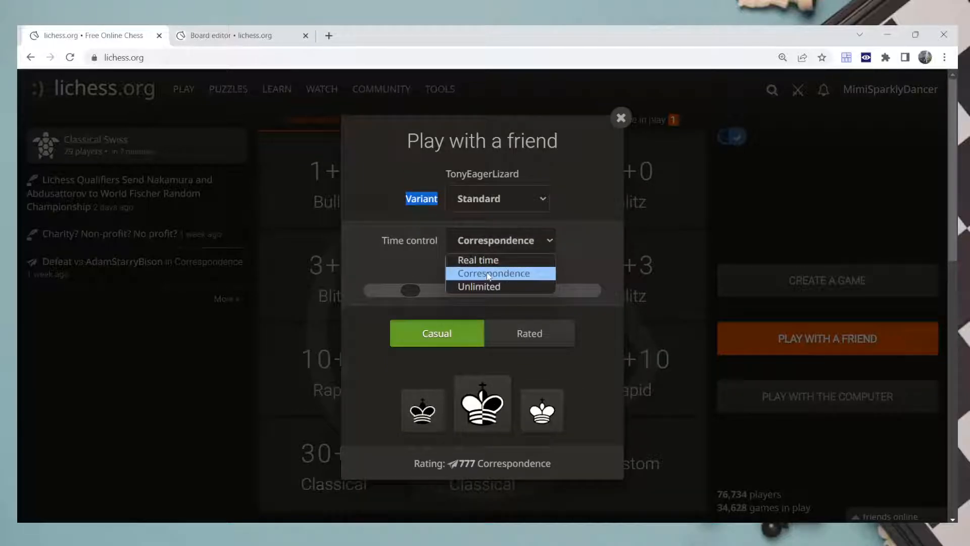
left_click(479, 286)
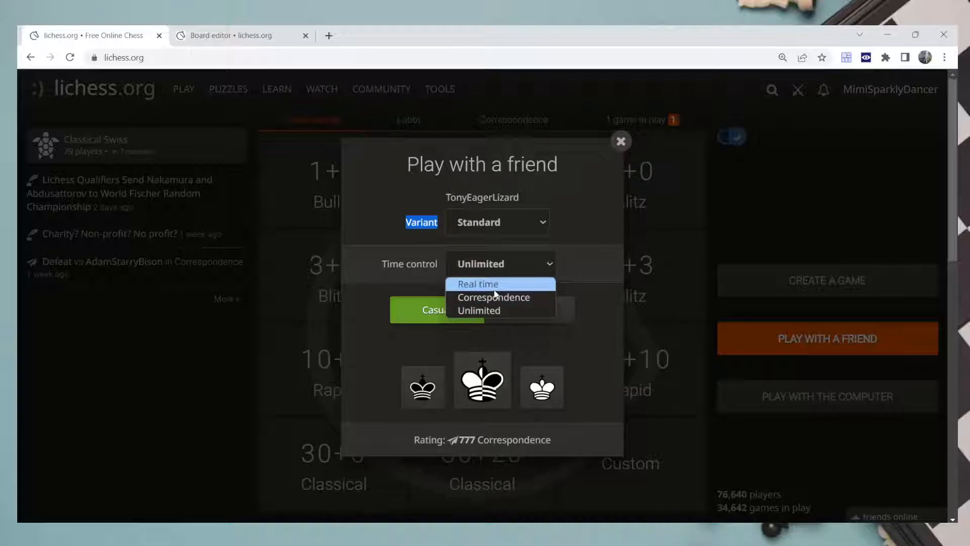
left_click(477, 284)
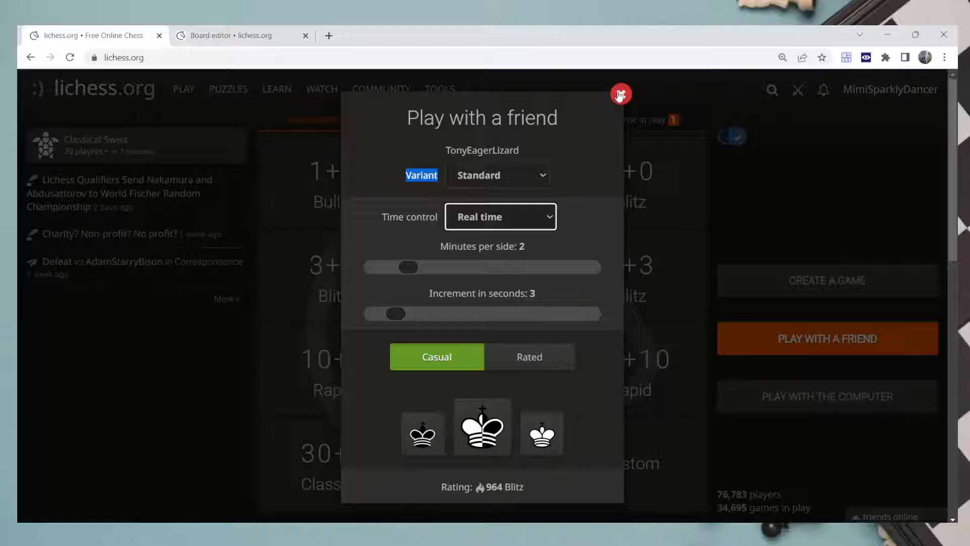
left_click(621, 94)
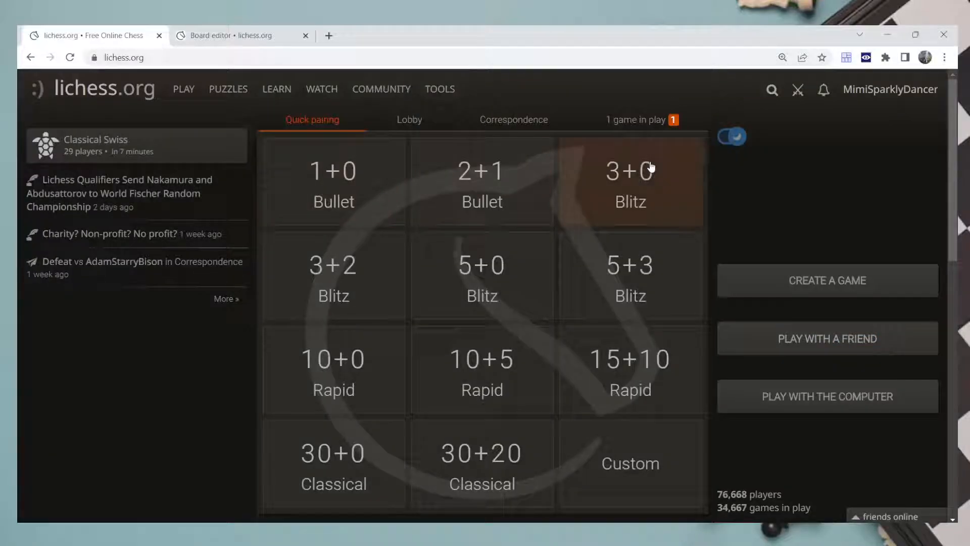
mouse_move(905, 118)
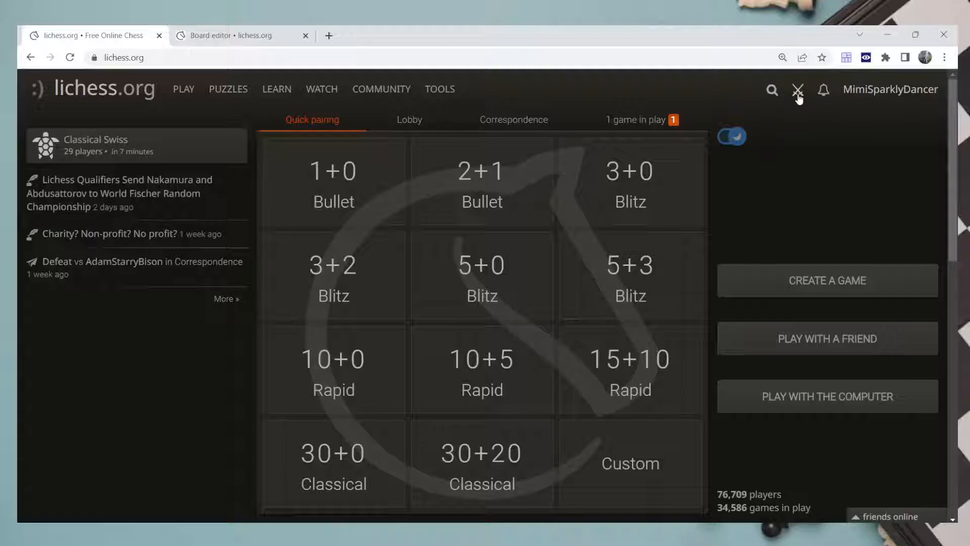
Check the empty incoming-challenges panel, then bring up the lobby's player search field.
left_click(797, 90)
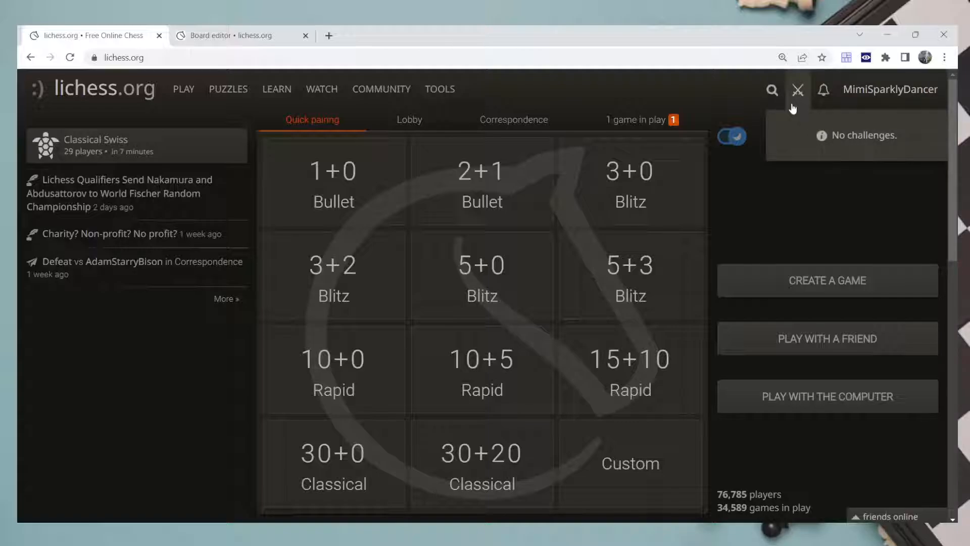
mouse_move(780, 144)
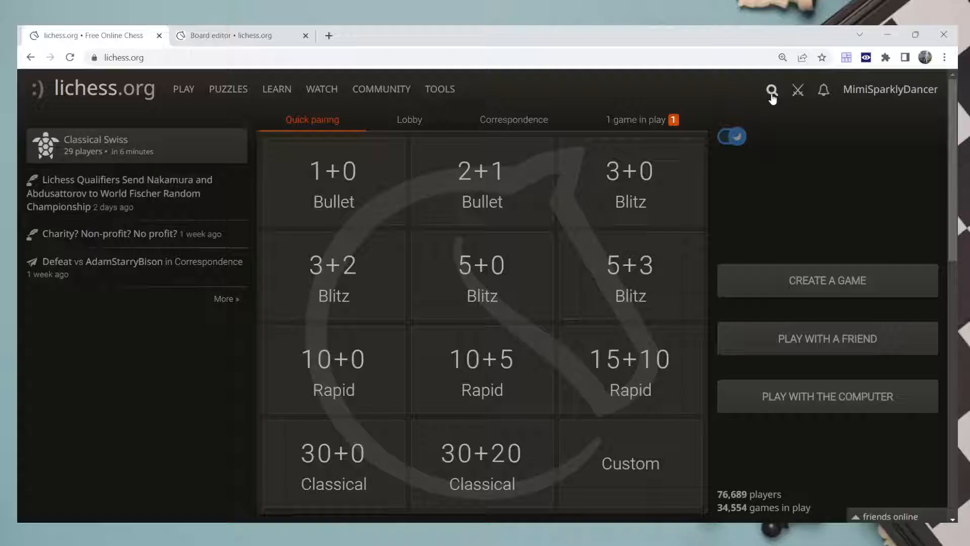
mouse_move(797, 99)
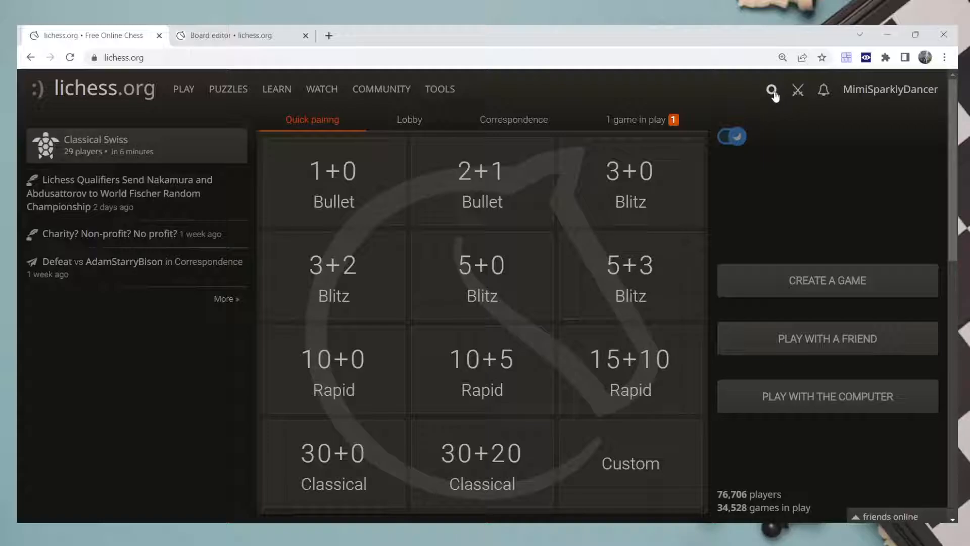
left_click(774, 89)
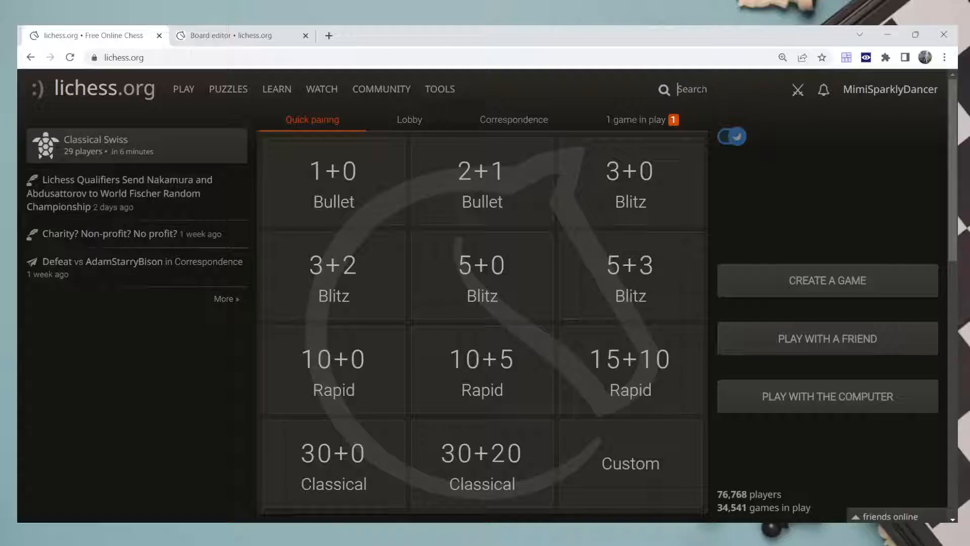
Search 'theincr', go to TheIncredibleChess's profile and start a challenge to them.
left_click(687, 89)
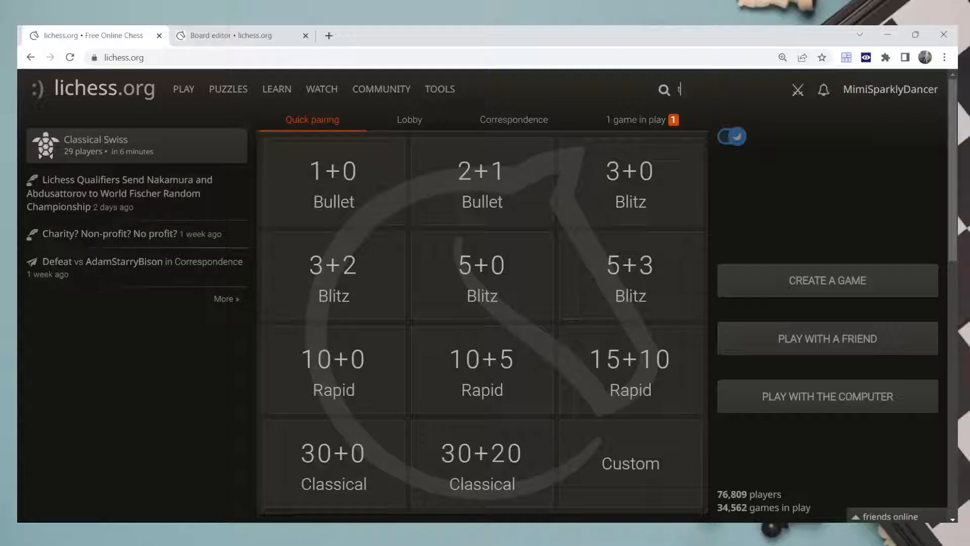
type("theincrediblechess")
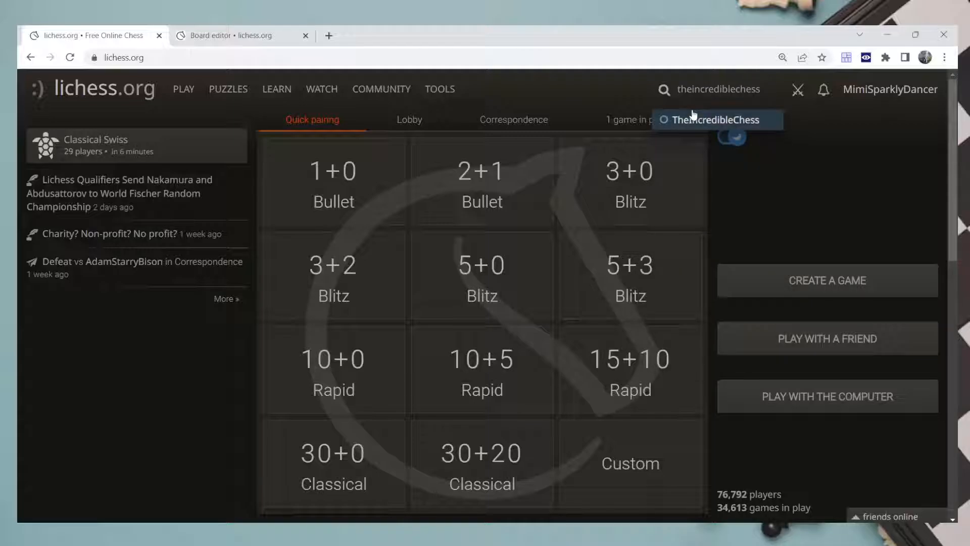
left_click(717, 119)
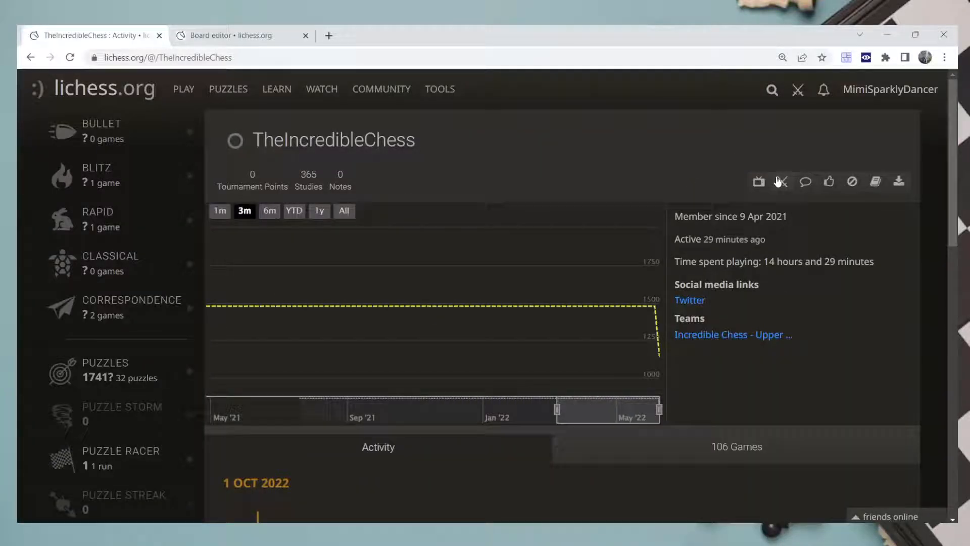
mouse_move(782, 181)
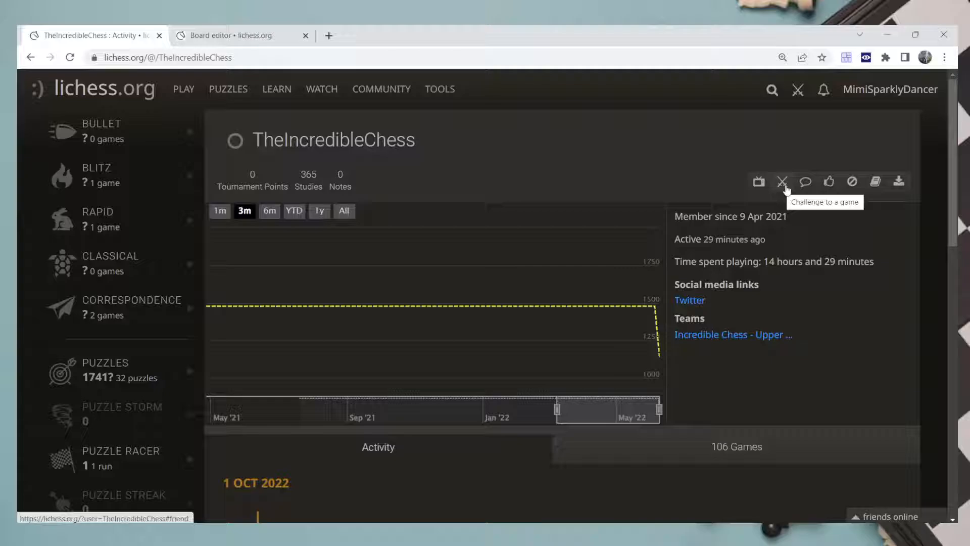
left_click(781, 181)
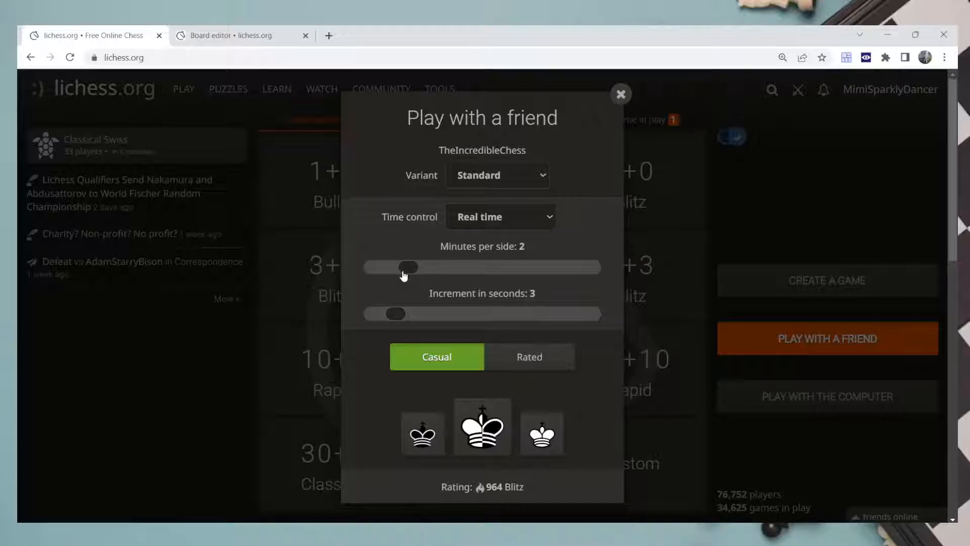
Slide minutes per side up to 60 and back to 7, keeping Standard, Real time, Casual.
left_click_drag(408, 267, 549, 266)
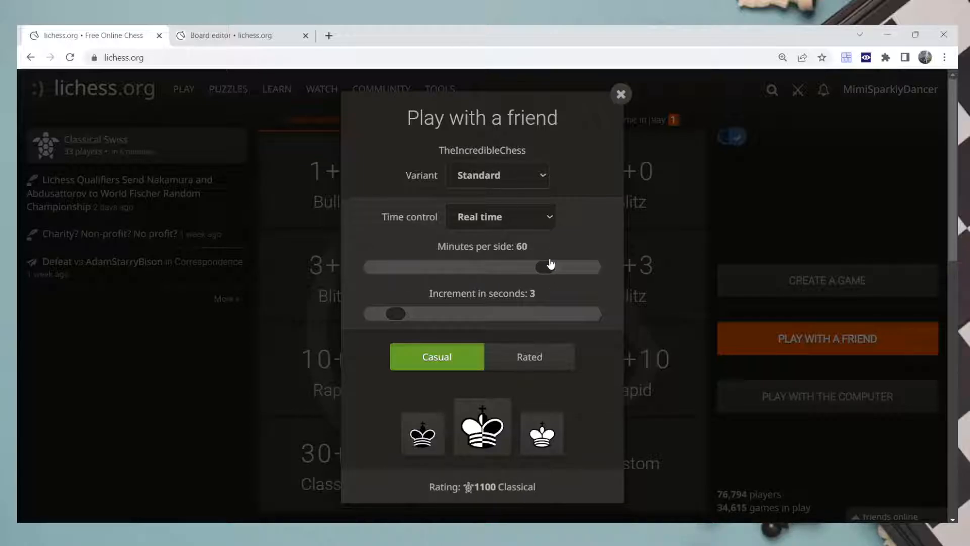
left_click_drag(542, 267, 436, 266)
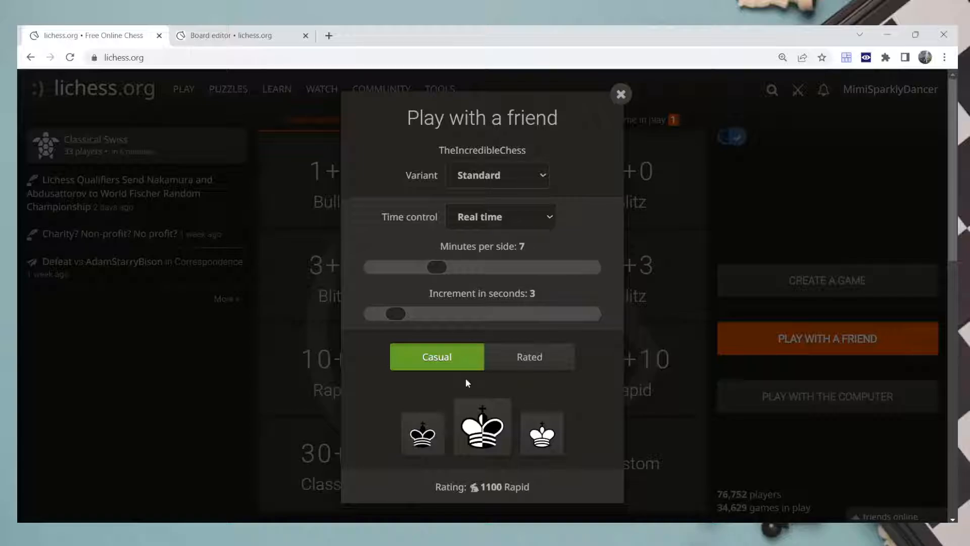